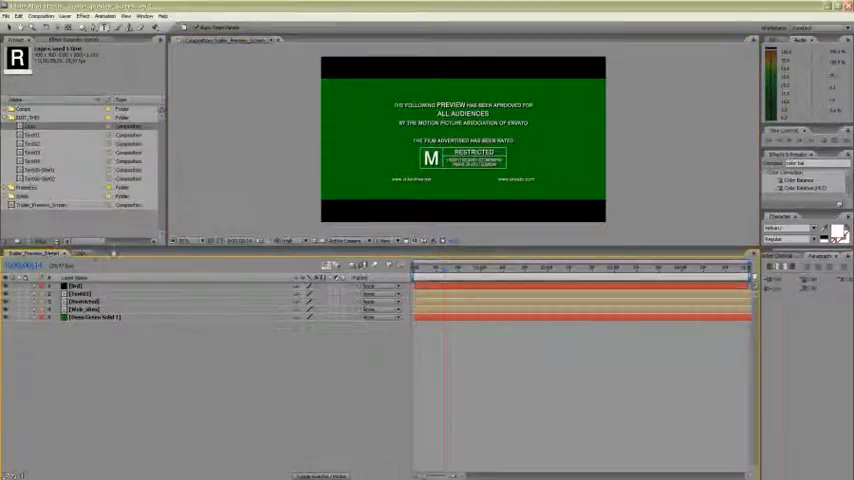
Bring up the M rating logo and start importing a replacement logo file
left_click(12, 16)
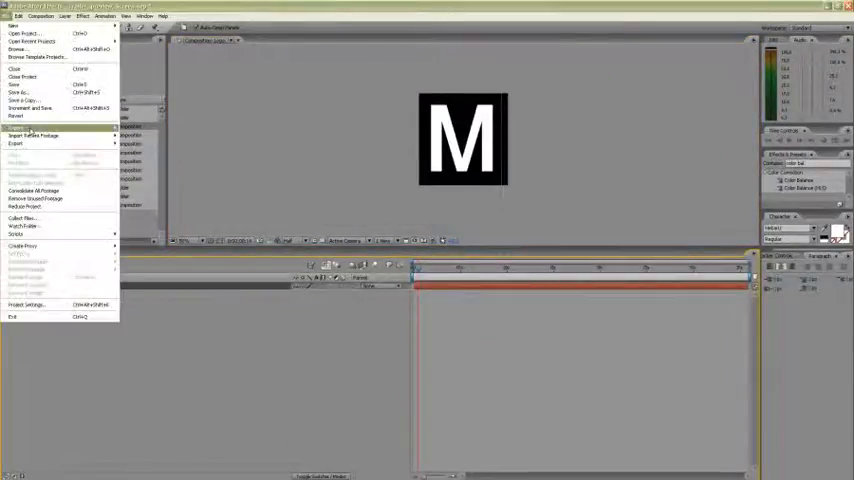
left_click(20, 136)
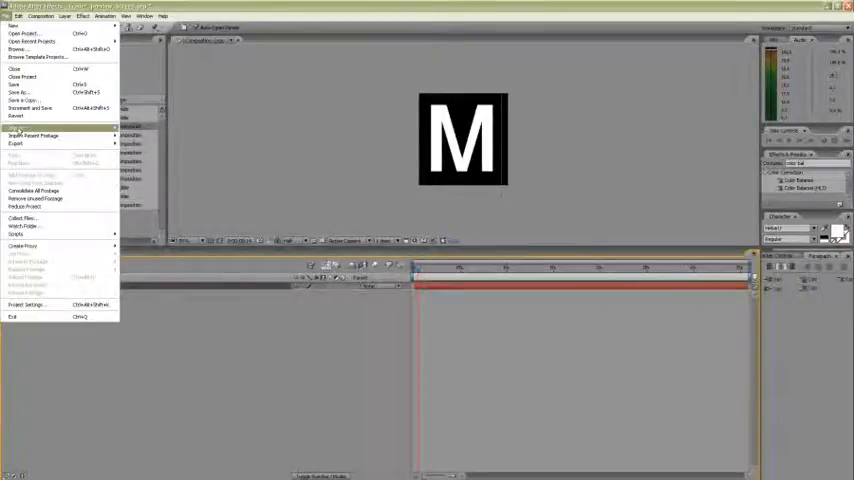
left_click(30, 128)
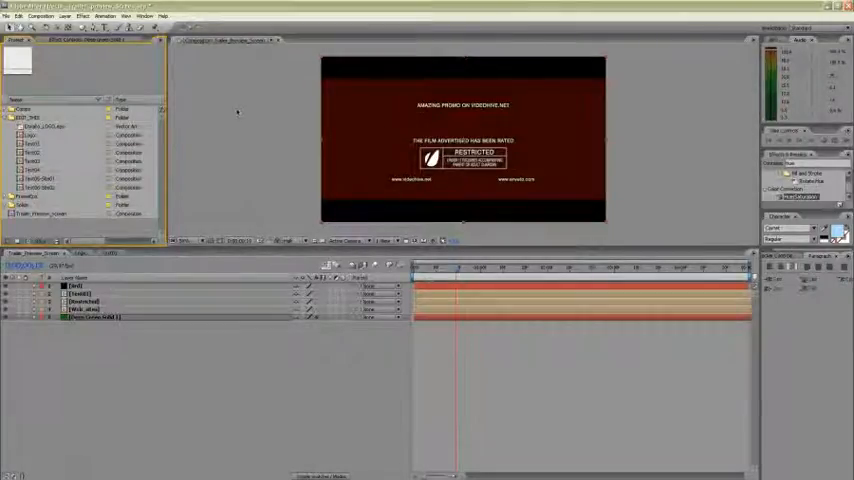
Switch to the recent trailer project, saving changes to the preview screen project
left_click(8, 16)
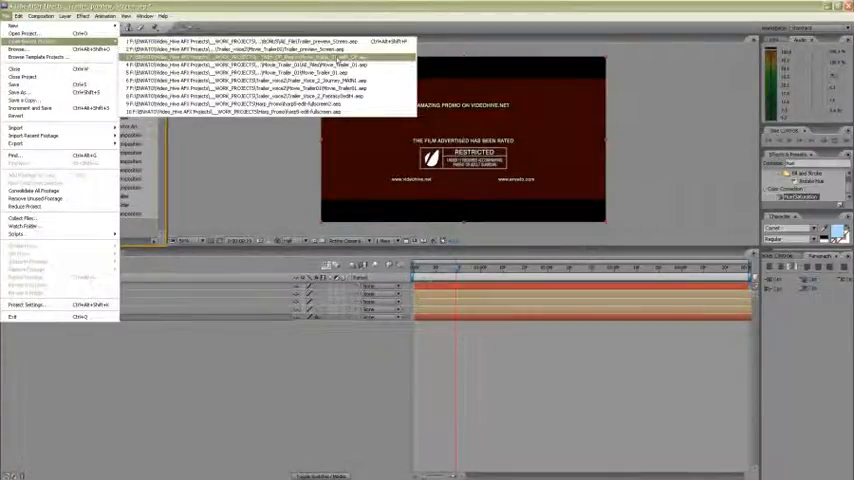
left_click(244, 56)
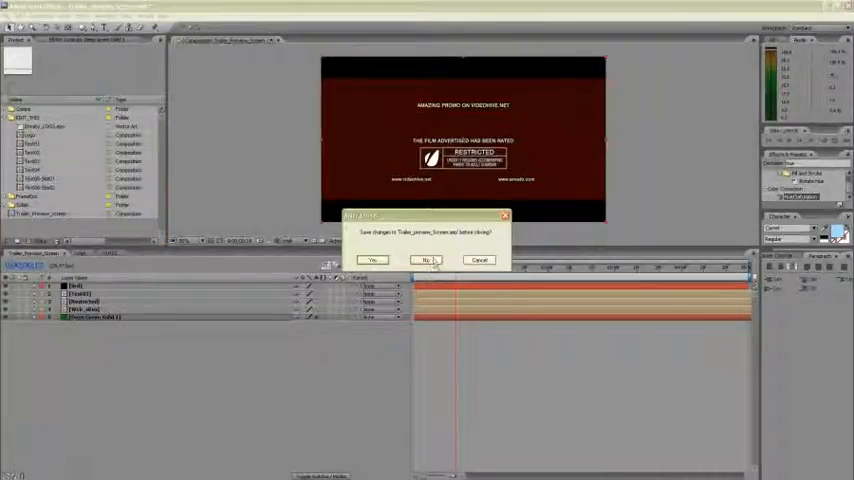
left_click(424, 260)
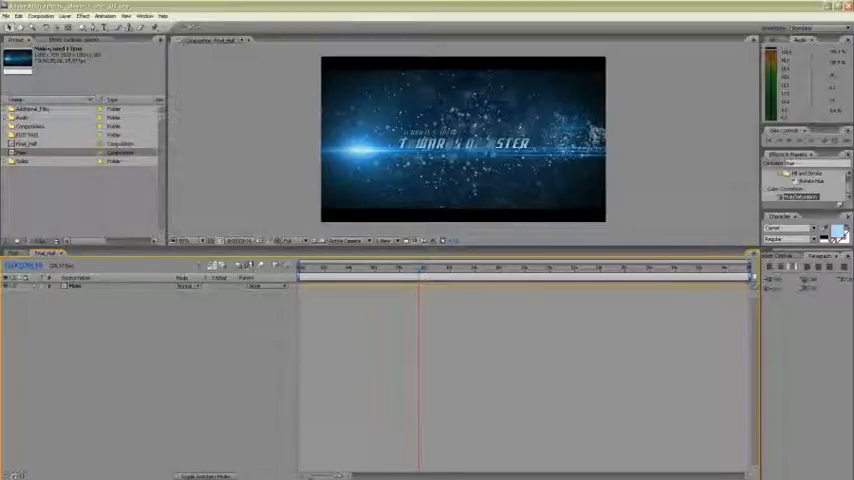
Import the saved Trailer_preview_Screen.aep project into the trailer project
left_click(8, 16)
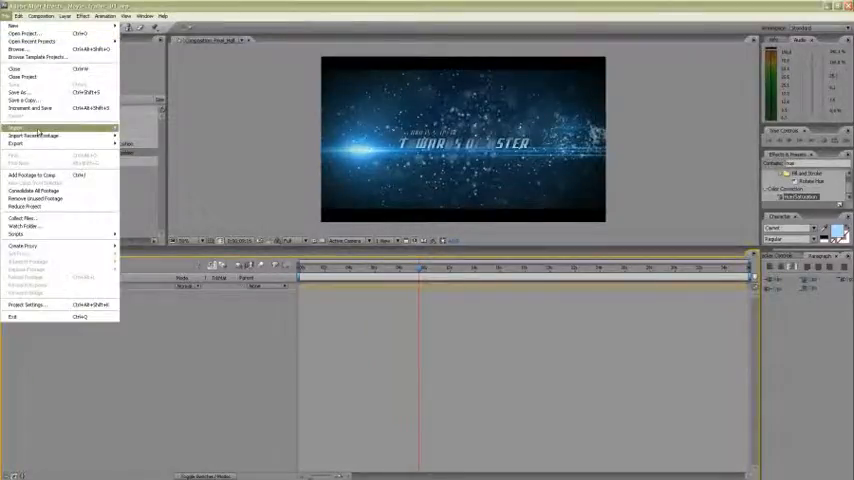
left_click(18, 128)
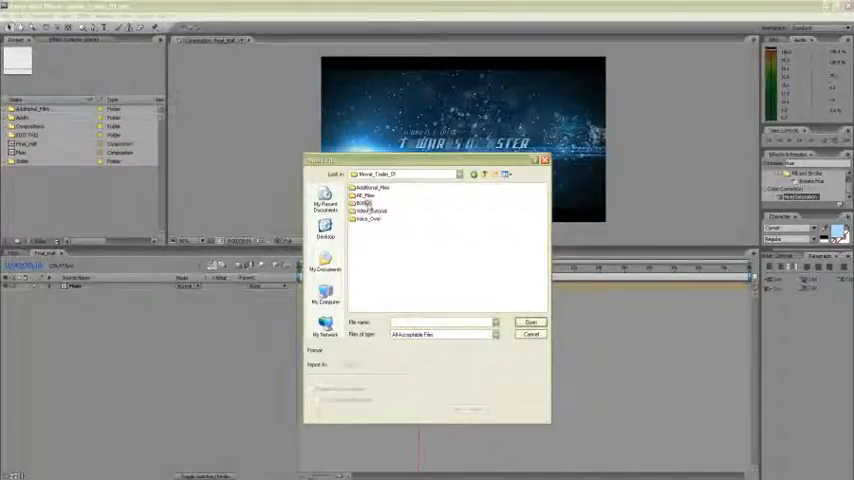
double_click(372, 188)
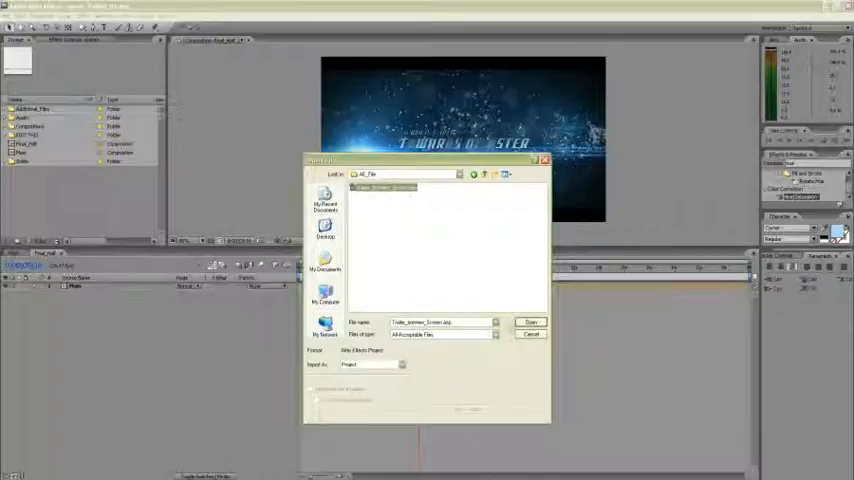
left_click(532, 322)
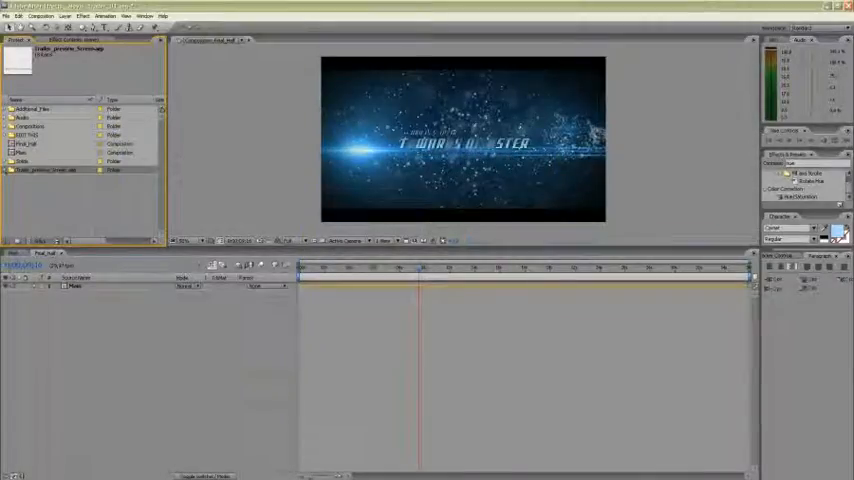